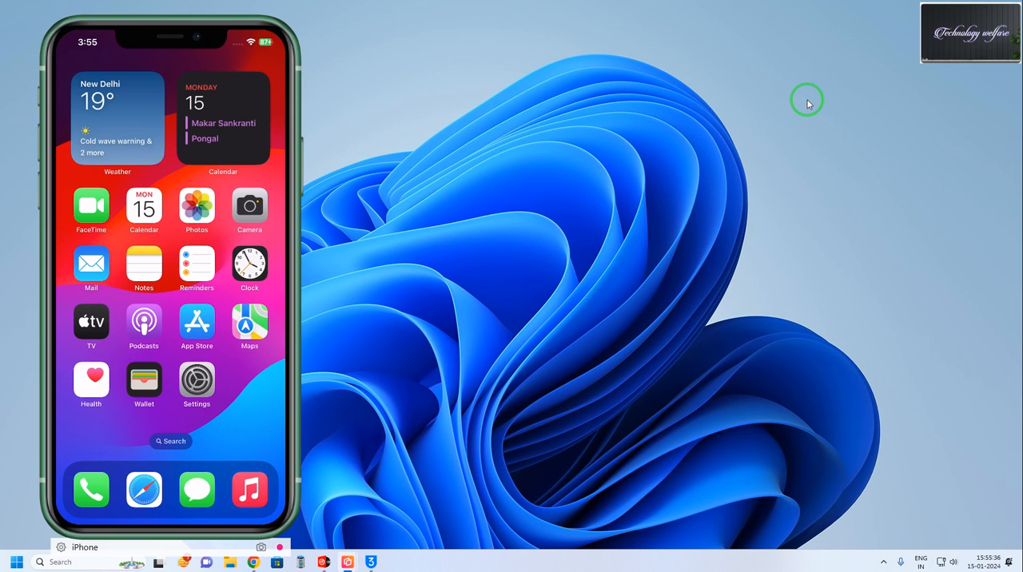
Go into the mirrored iPhone's Settings and reach General to check the Software Update page (iOS 17.3)
click(196, 381)
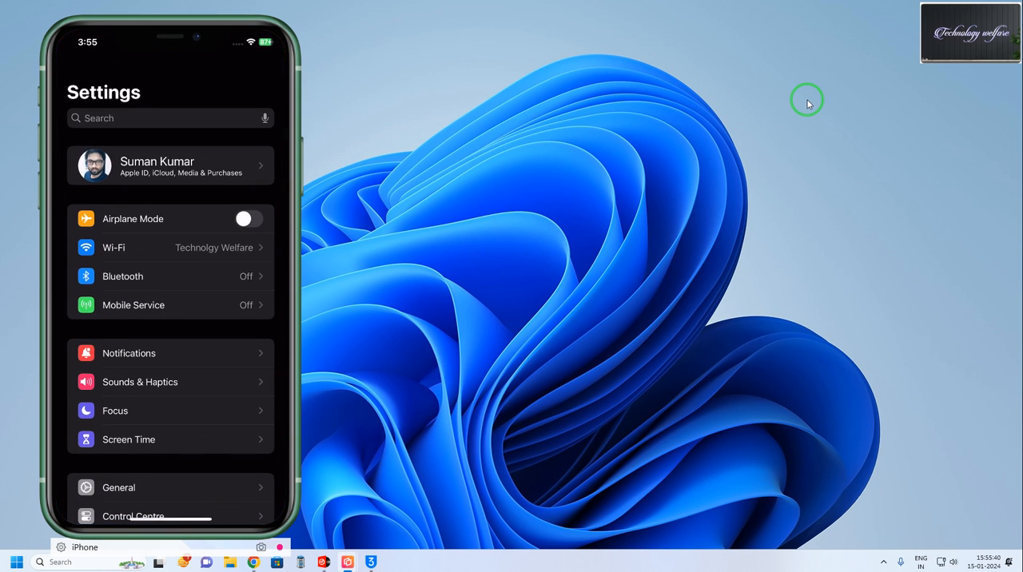
scroll(down, 3)
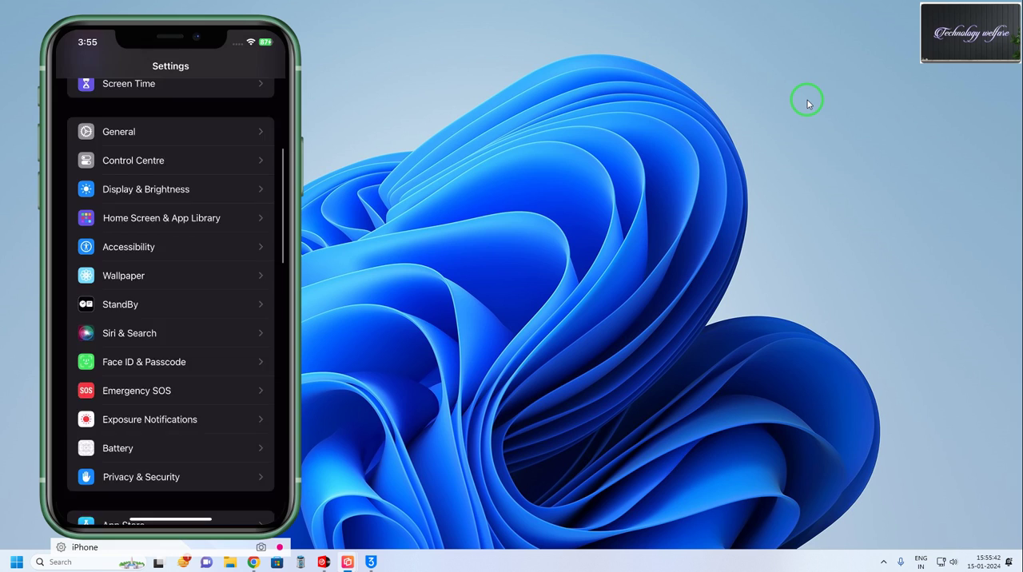
click(118, 132)
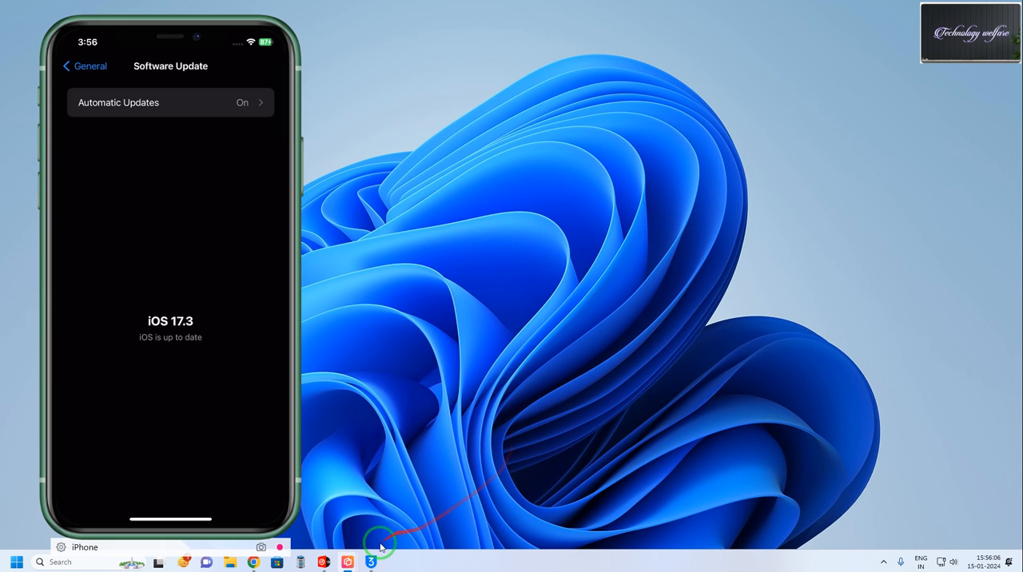
Switch to 3uTools from the taskbar to reach its Easy Flash firmware list
click(371, 563)
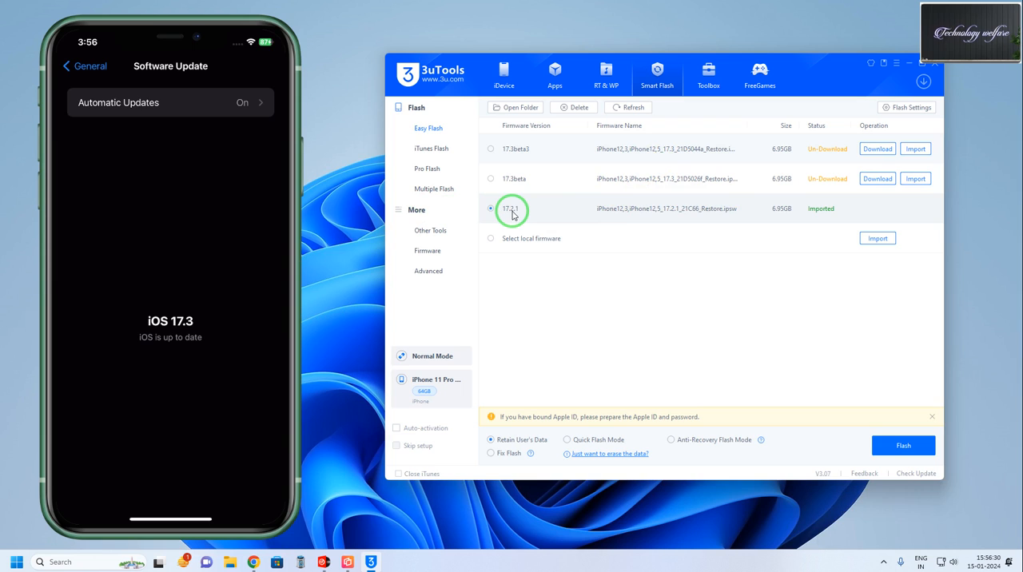
mouse_move(897, 213)
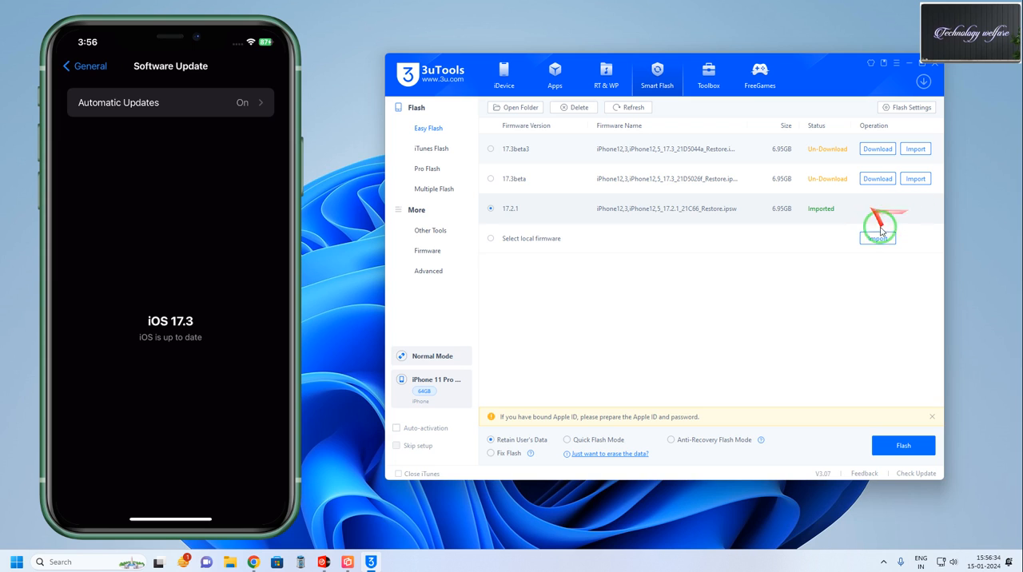
mouse_move(819, 208)
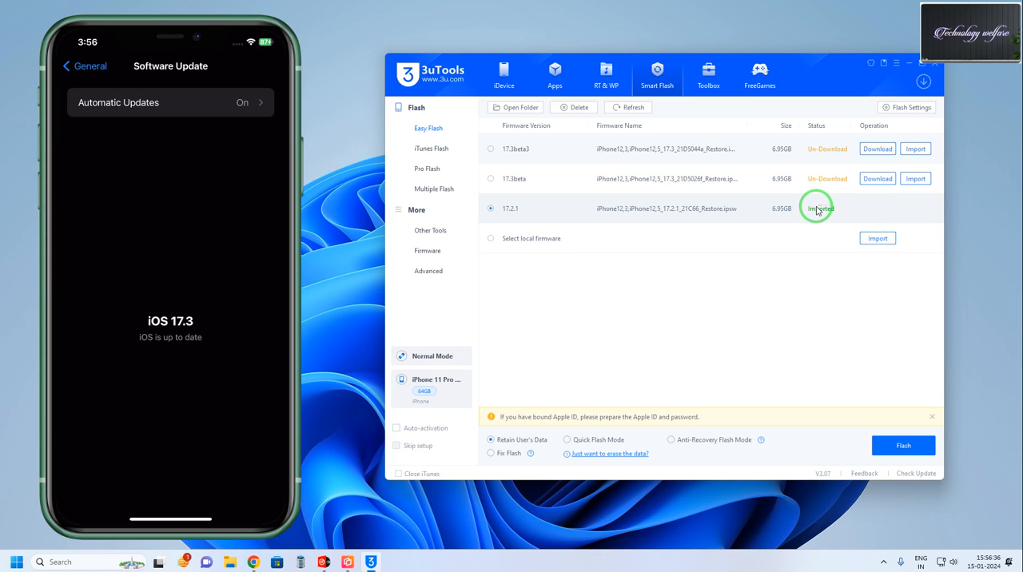
mouse_move(893, 364)
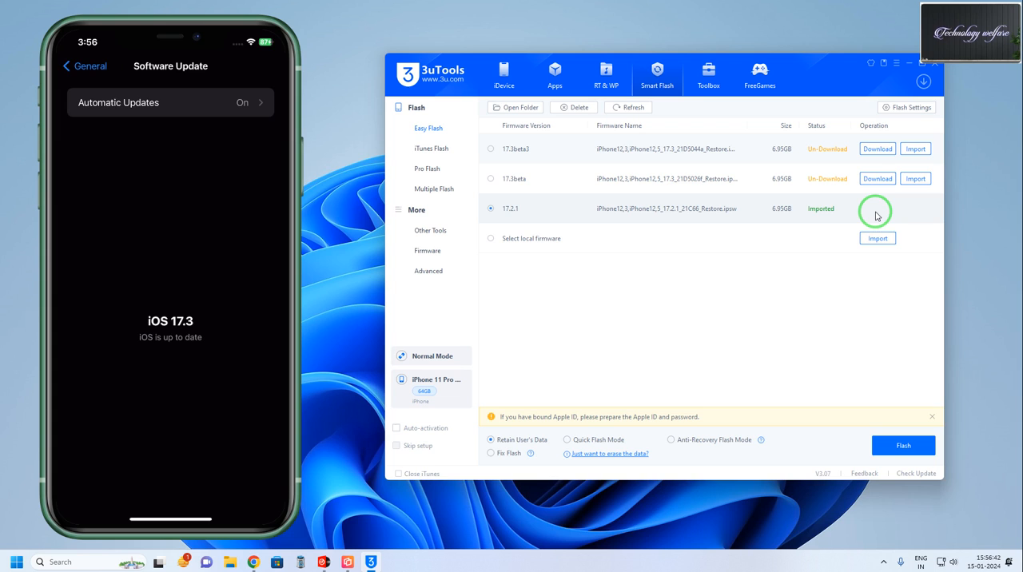
mouse_move(681, 286)
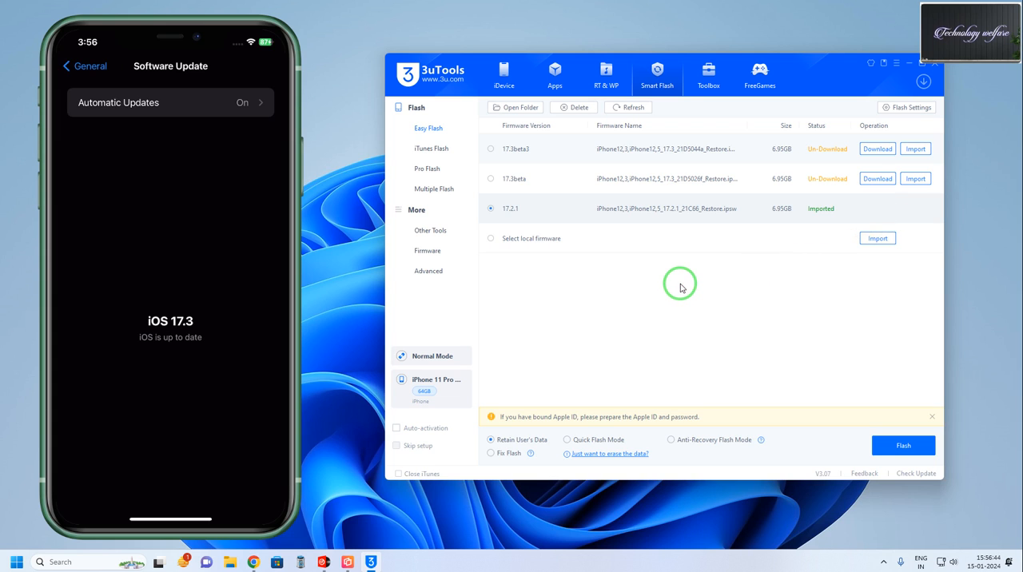
mouse_move(608, 432)
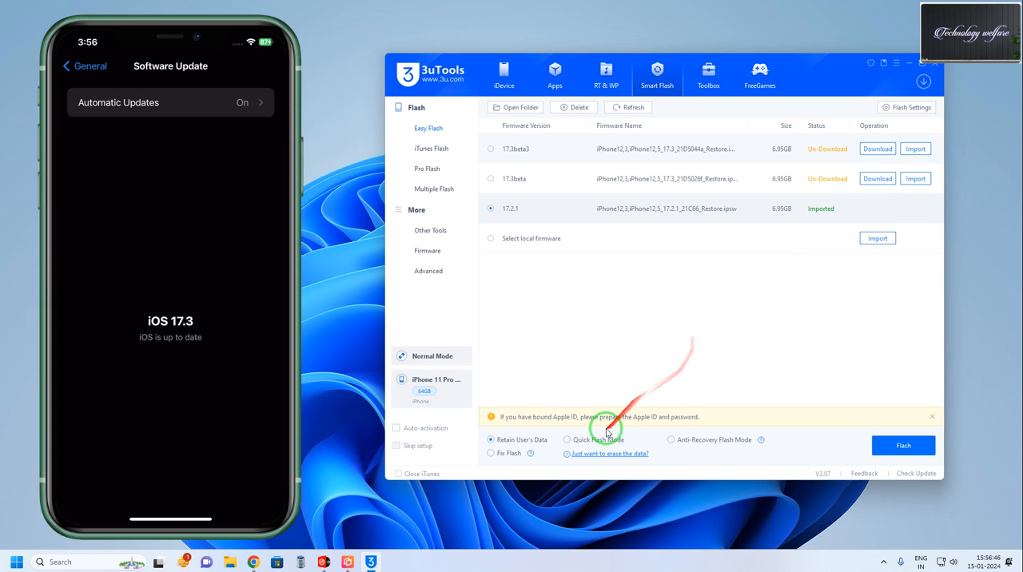
mouse_move(579, 445)
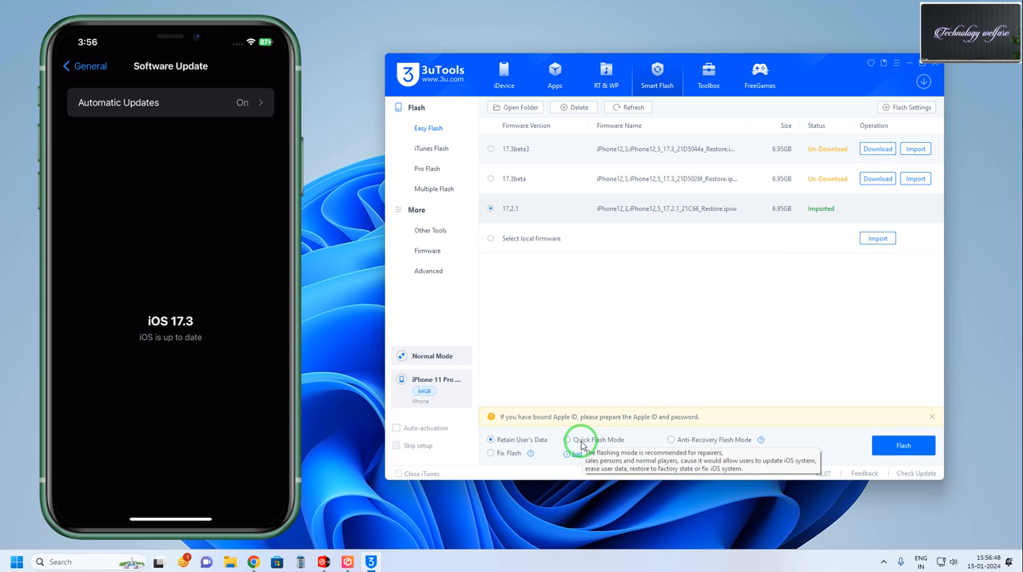
mouse_move(760, 387)
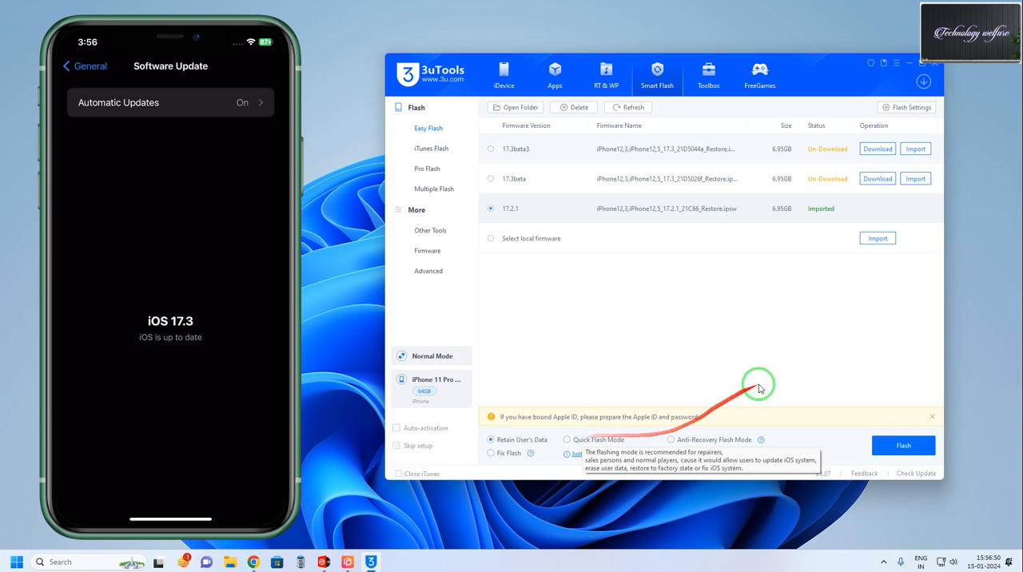
mouse_move(829, 343)
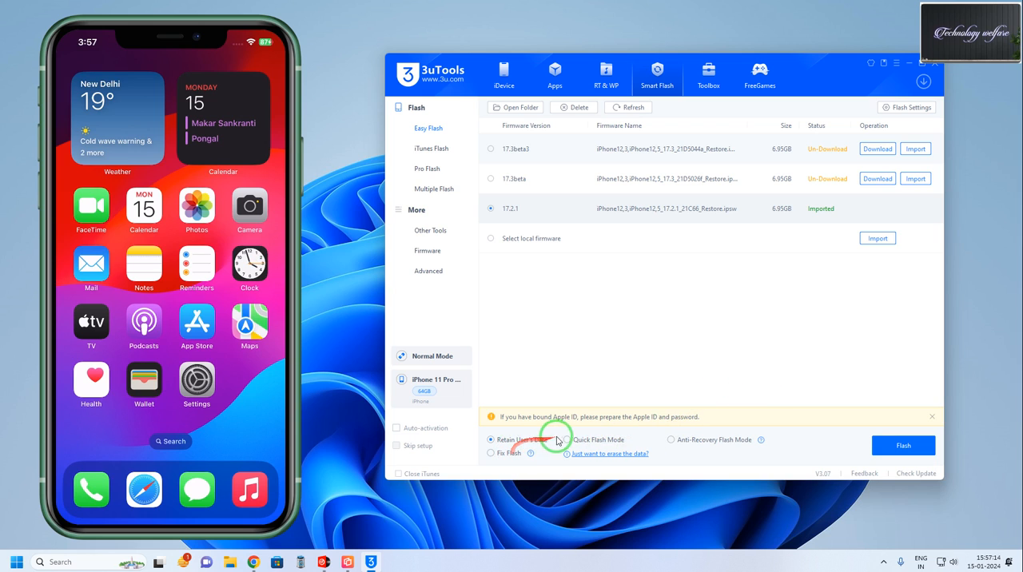
mouse_move(626, 427)
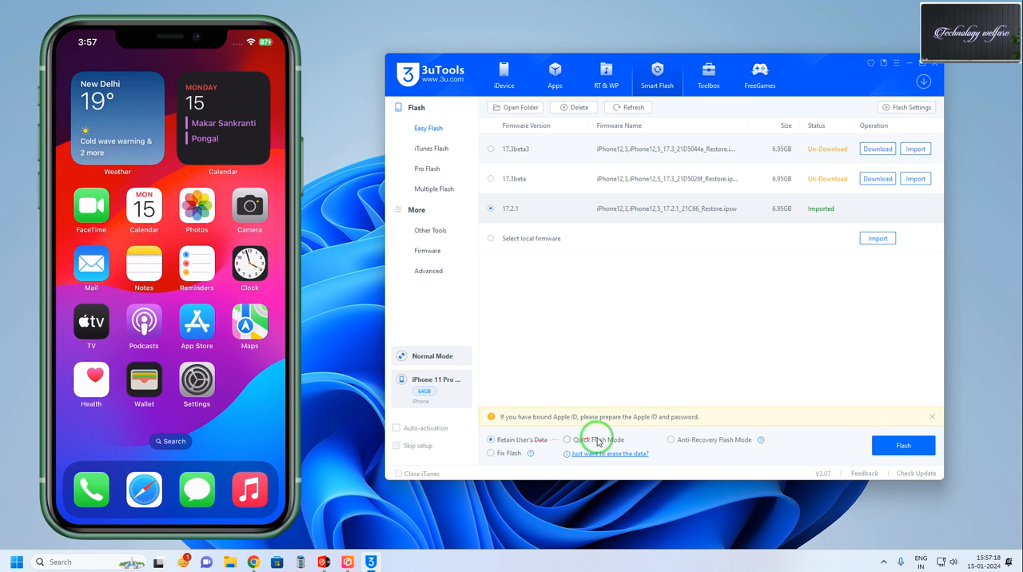
click(568, 439)
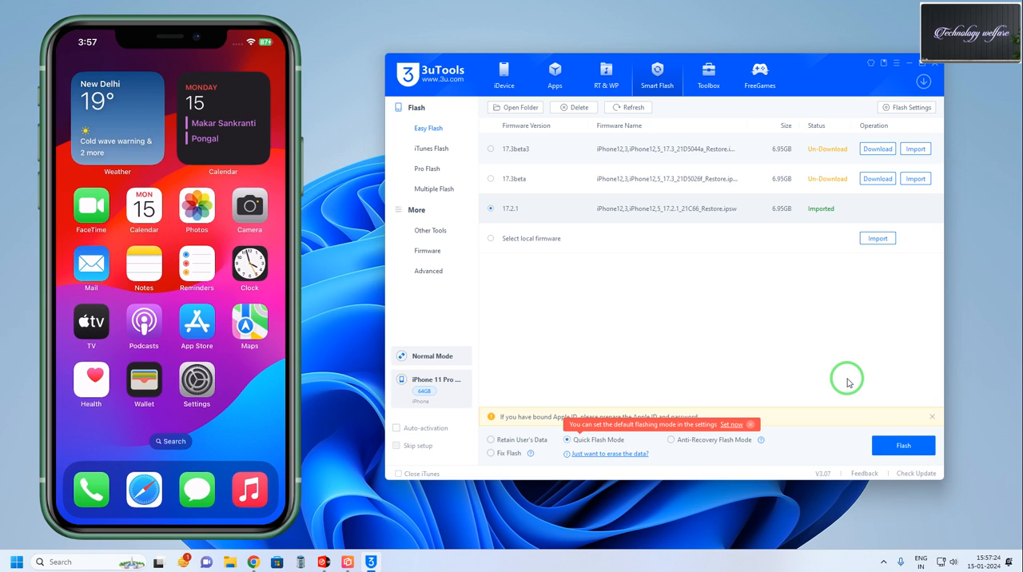
mouse_move(531, 442)
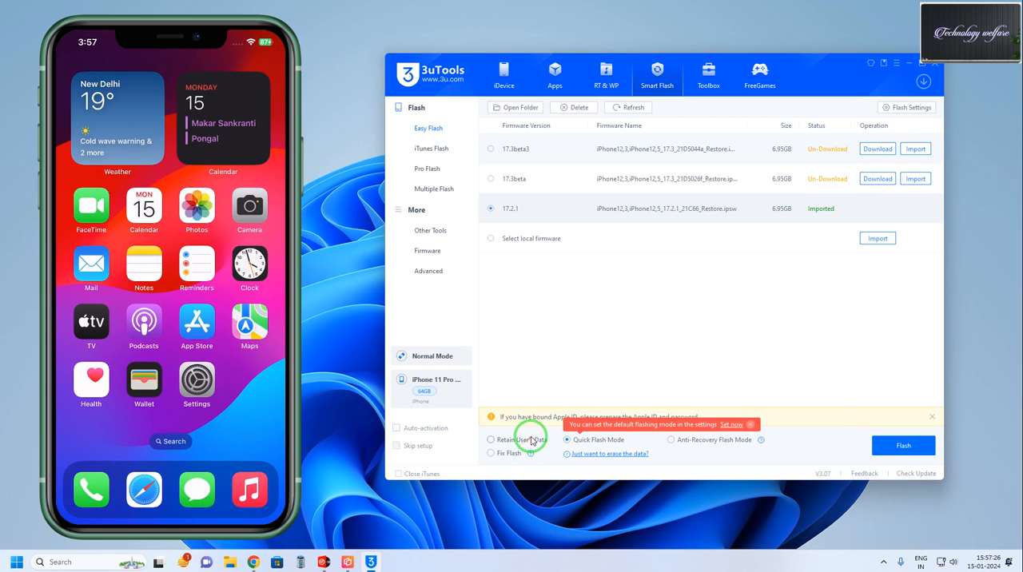
click(491, 440)
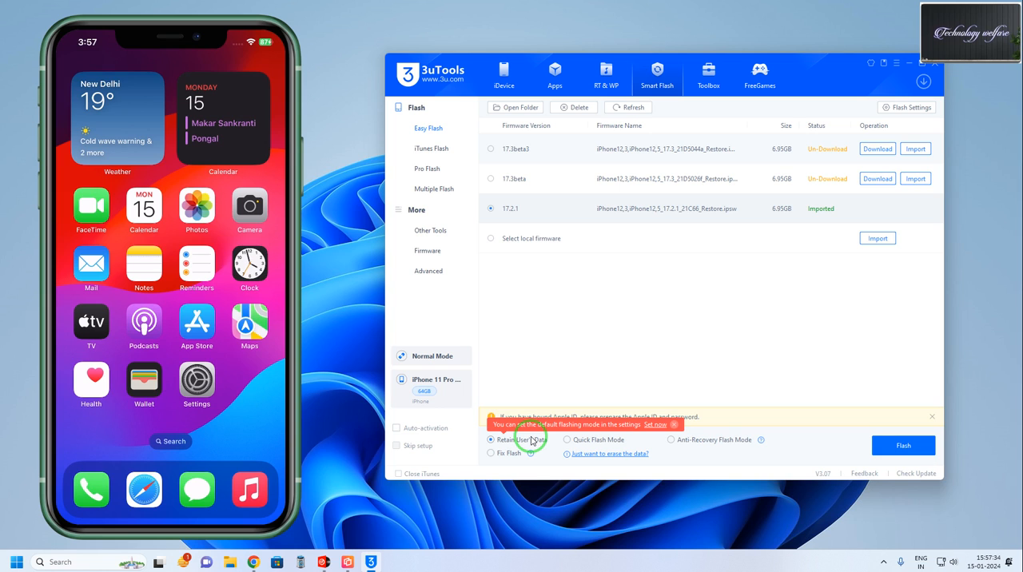
mouse_move(902, 190)
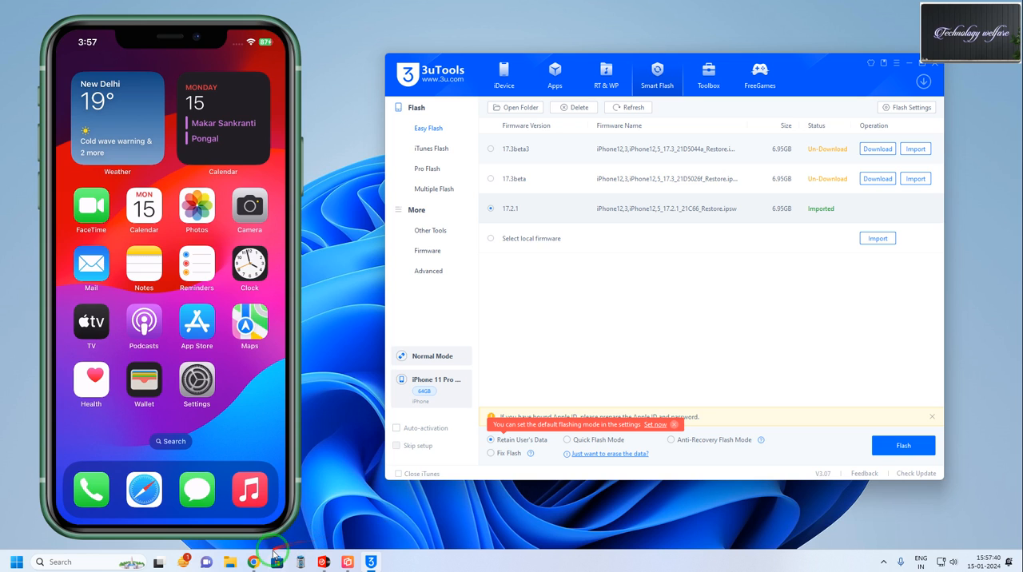
Switch to Chrome's 'ipsw' Google search and follow the IPSW Downloads (ipsw.me) result
click(253, 563)
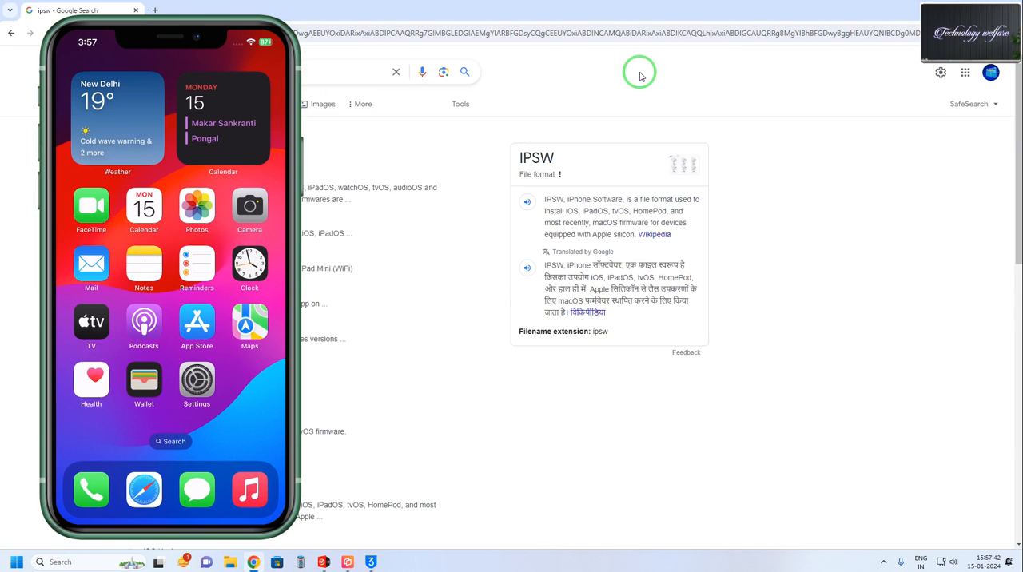
mouse_move(720, 14)
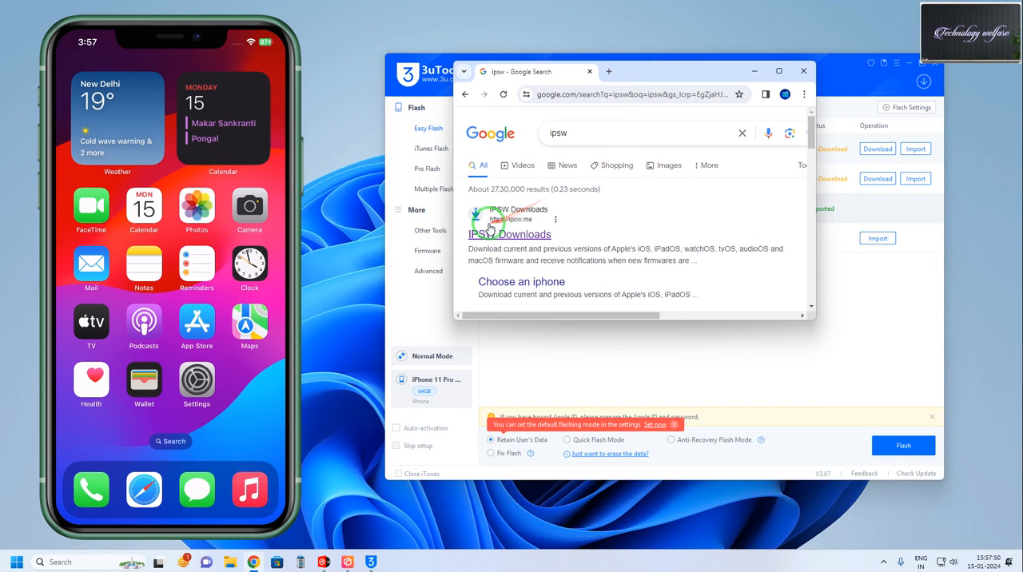
click(508, 233)
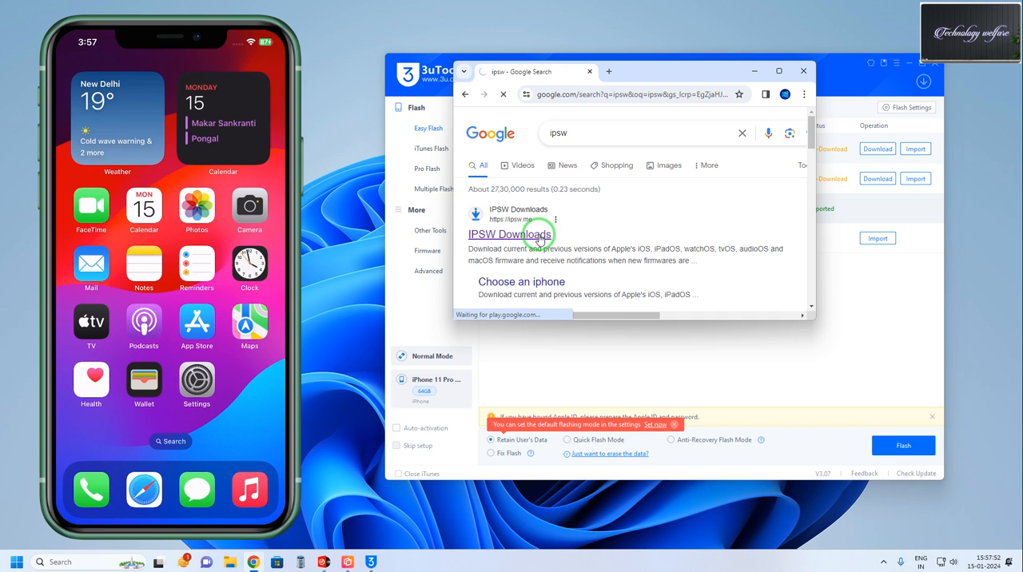
click(508, 233)
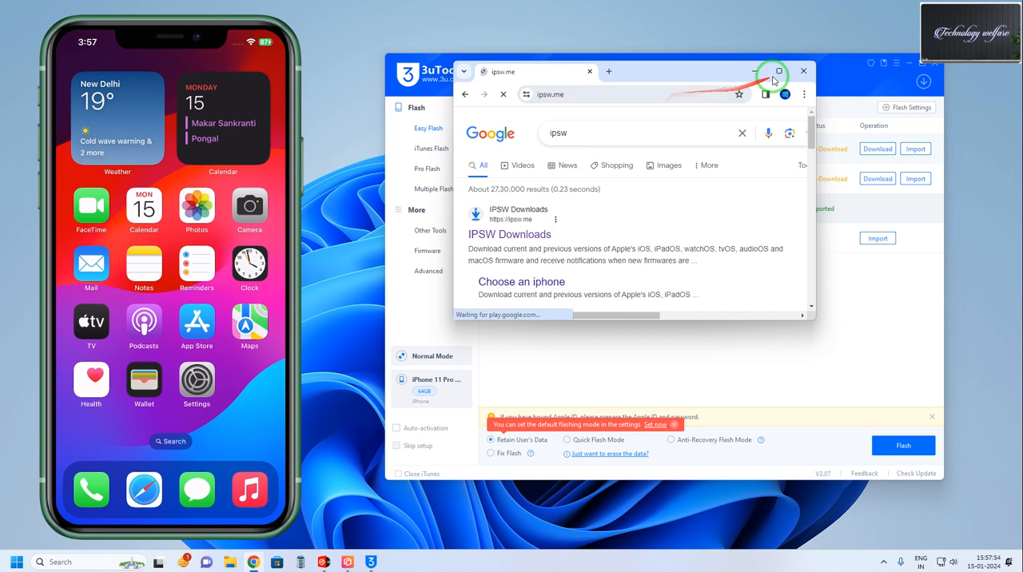
click(508, 233)
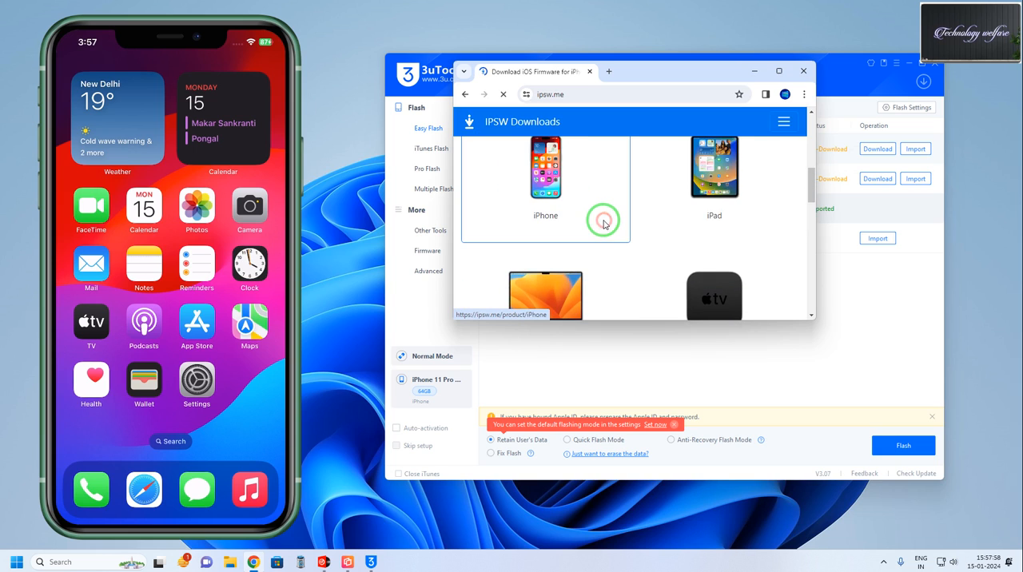
Browse ipsw.me's iPhone list to the iPhone 11 Pro page and dismiss the covering advertisement
click(545, 184)
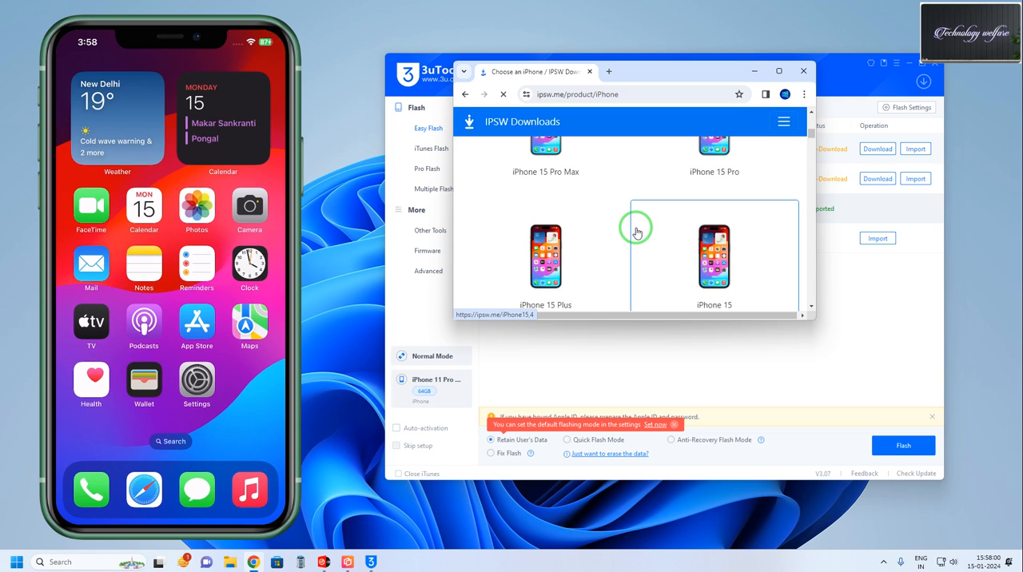
scroll(down, 3)
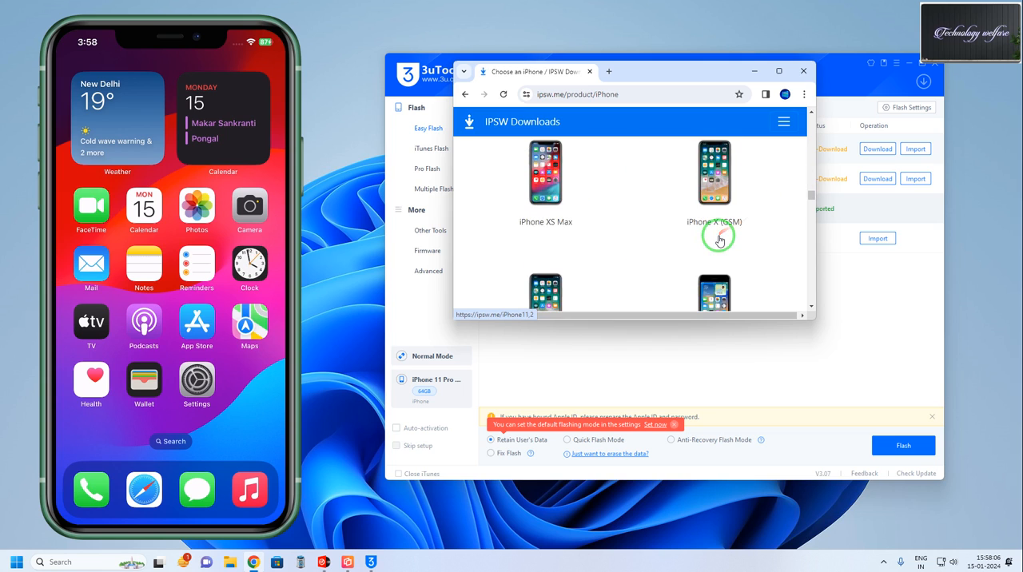
scroll(down, 3)
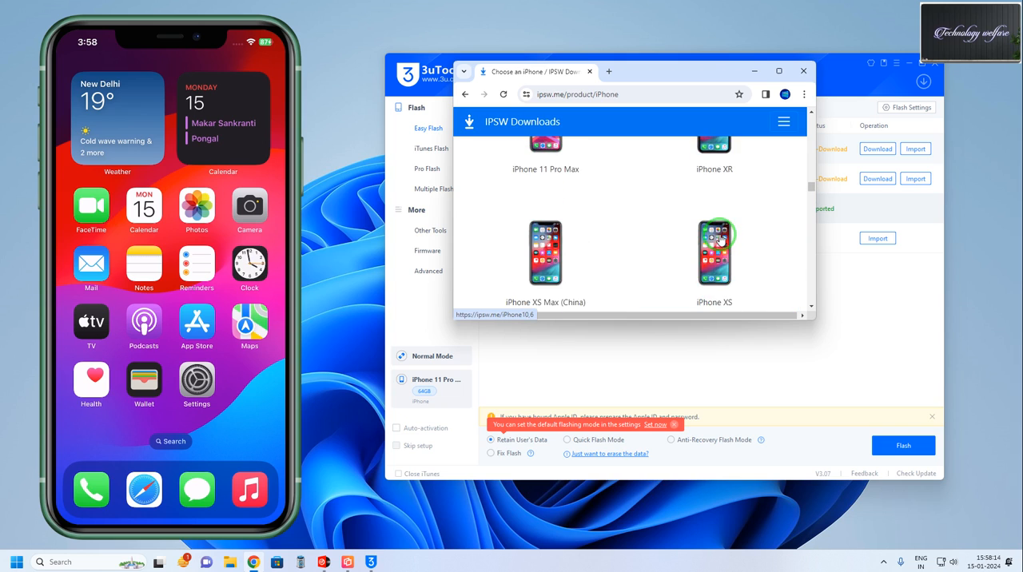
scroll(up, 3)
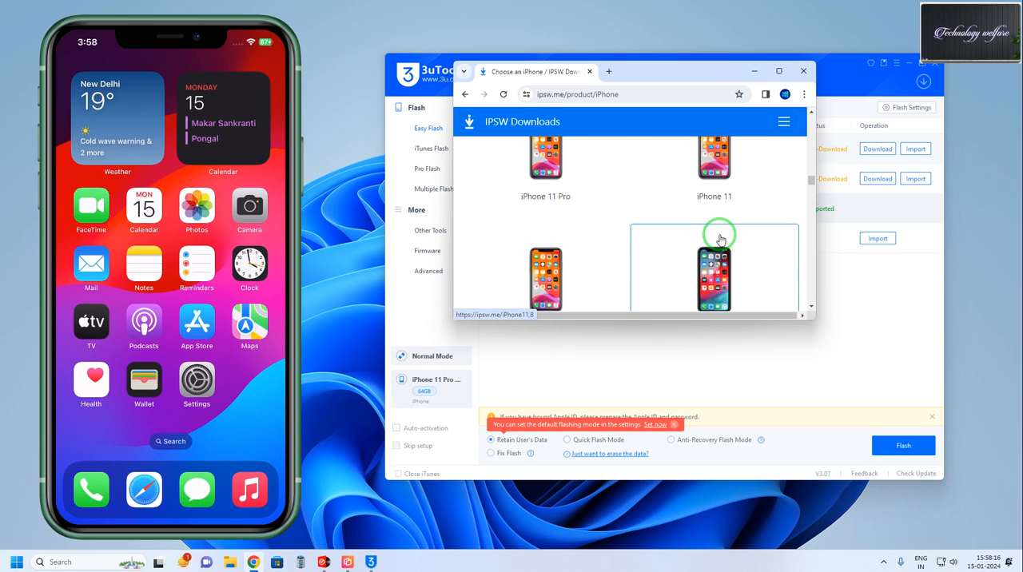
click(547, 160)
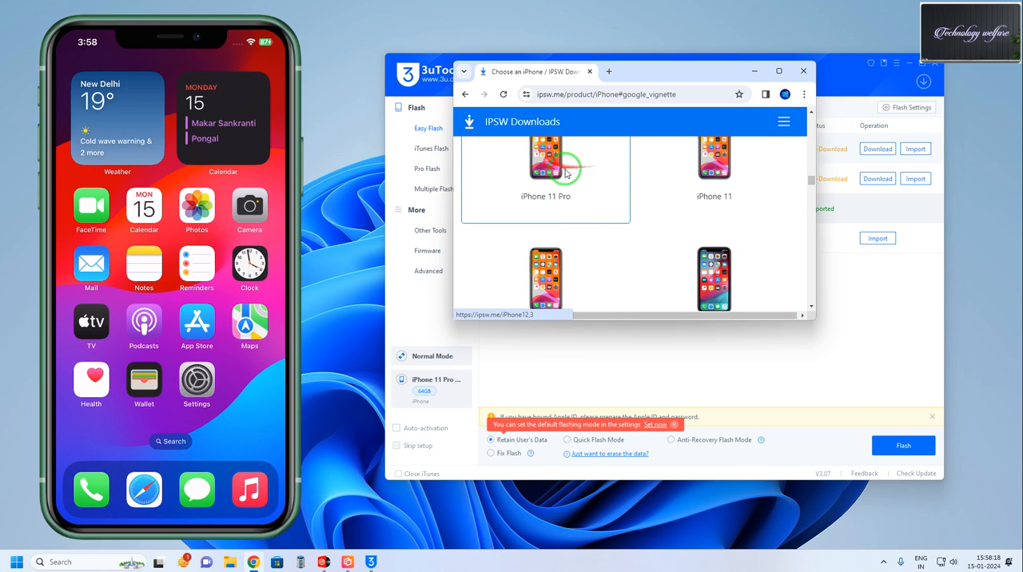
click(547, 155)
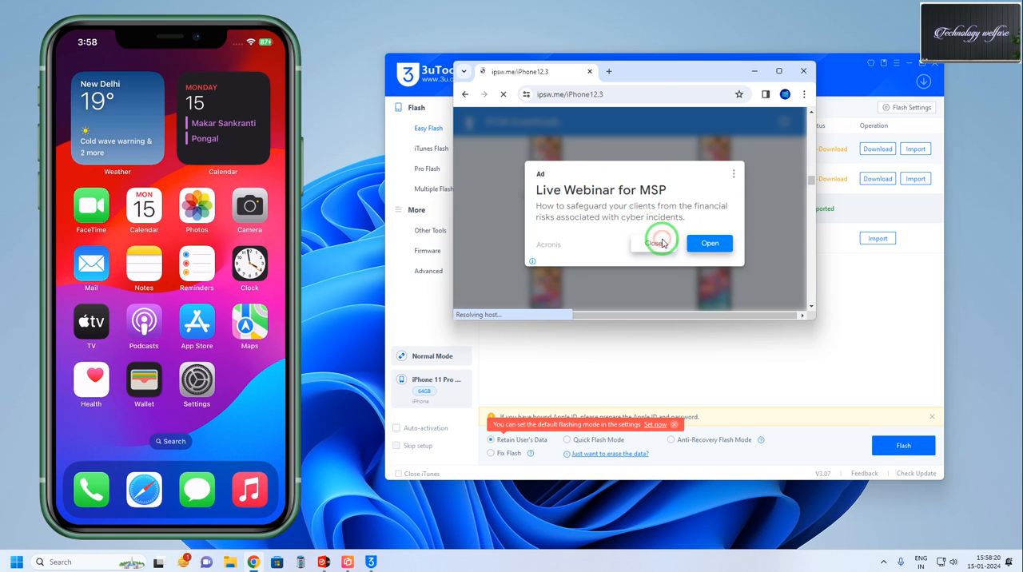
Reach the signed iOS 17.2.1 (21C66) firmware download page for iPhone 11 Pro, then close Chrome
click(658, 243)
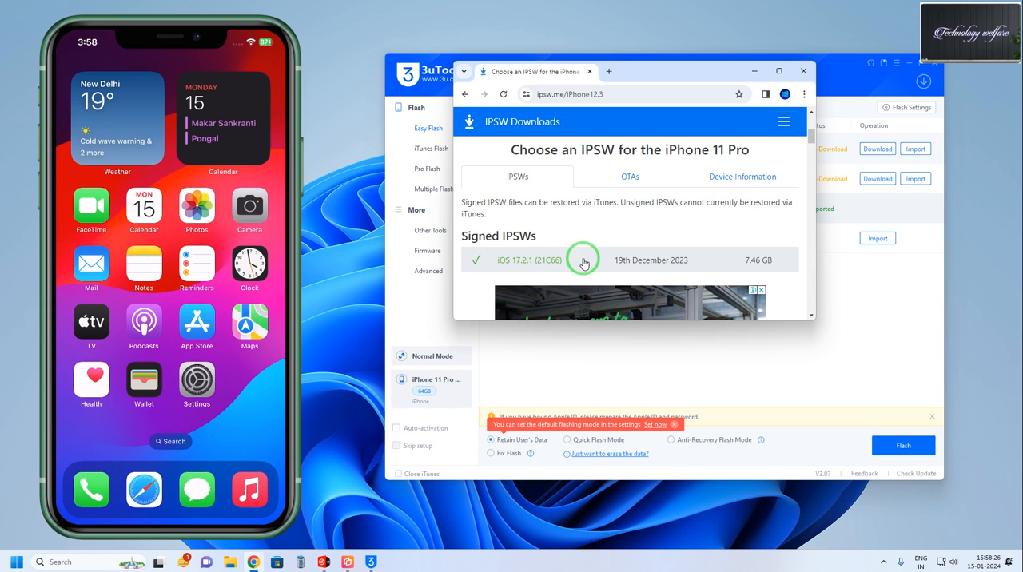
mouse_move(650, 262)
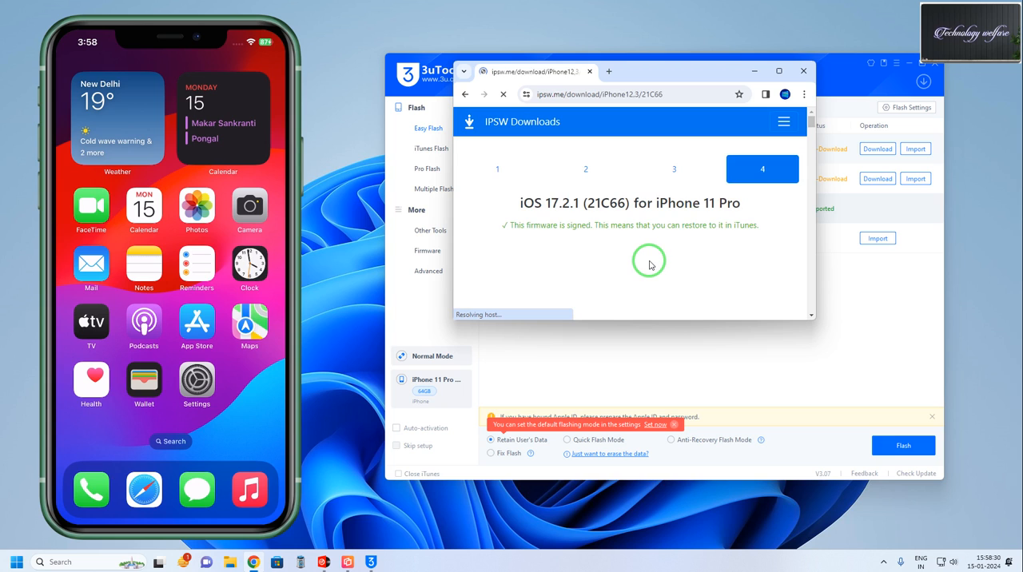
scroll(down, 3)
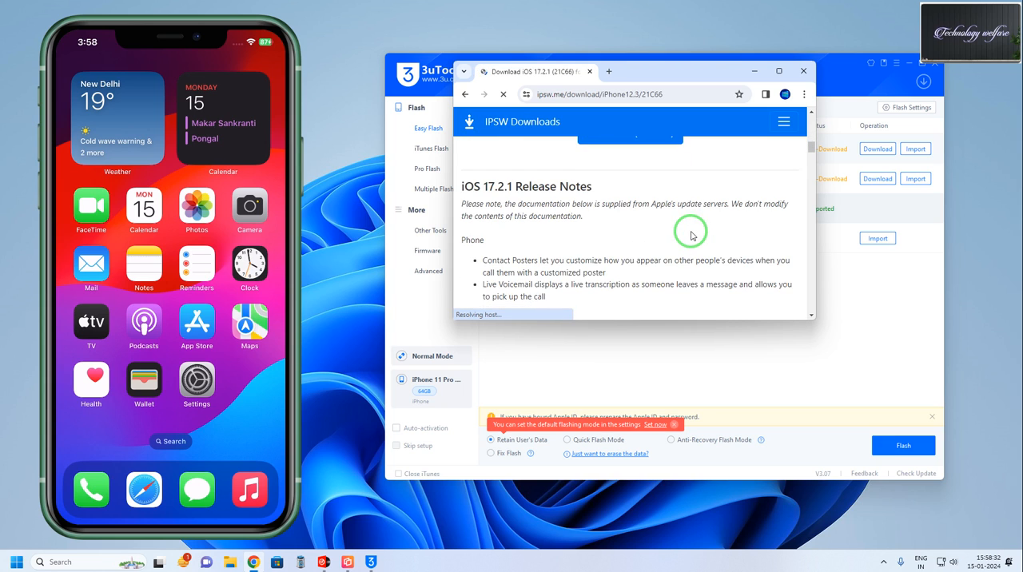
scroll(up, 3)
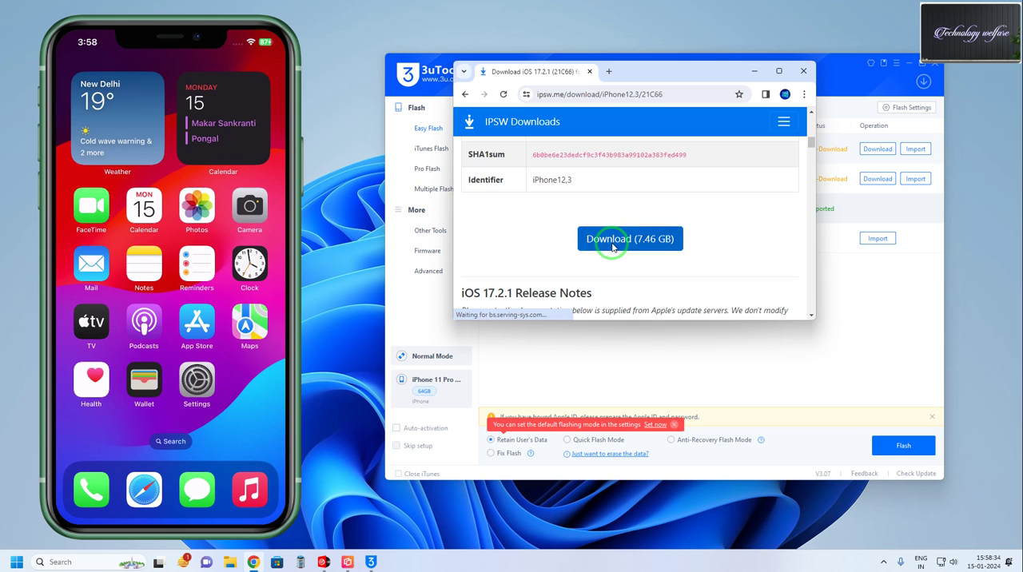
mouse_move(630, 240)
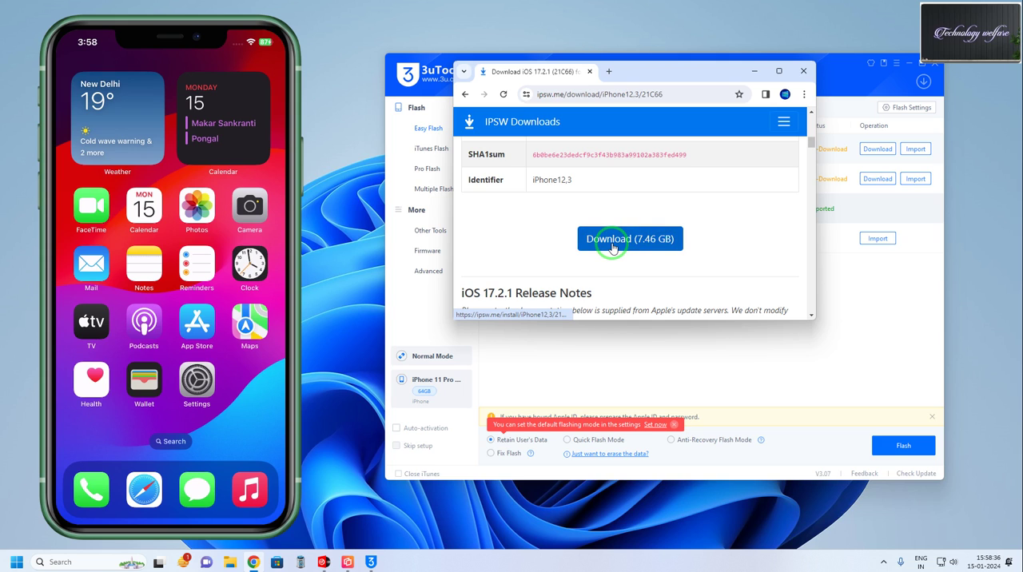
mouse_move(803, 219)
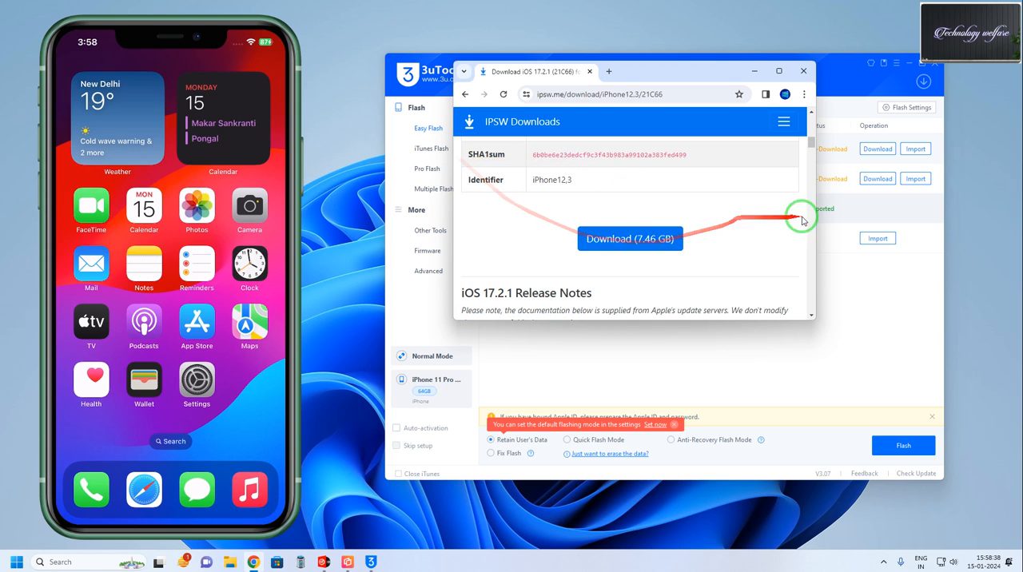
mouse_move(915, 207)
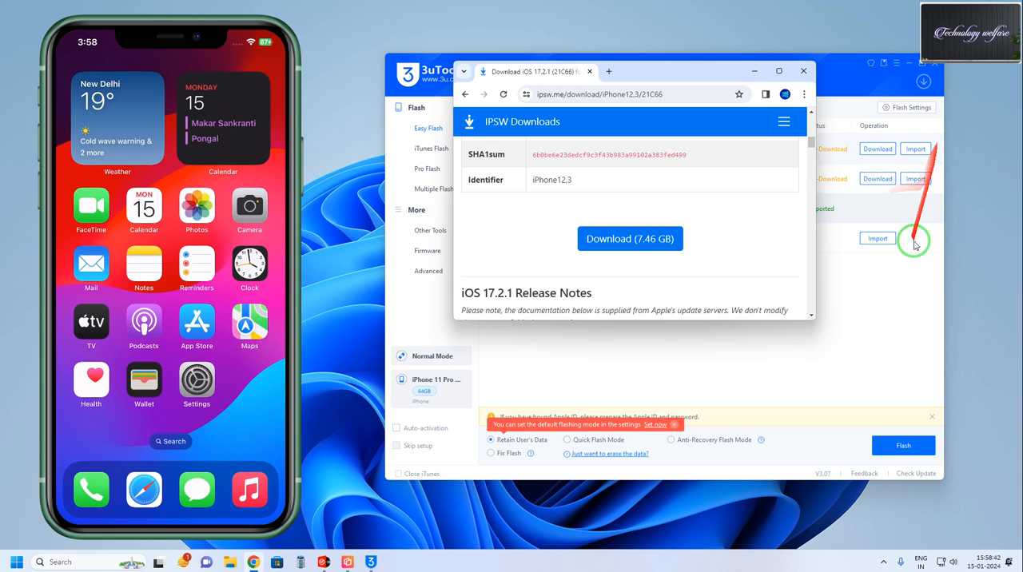
mouse_move(631, 287)
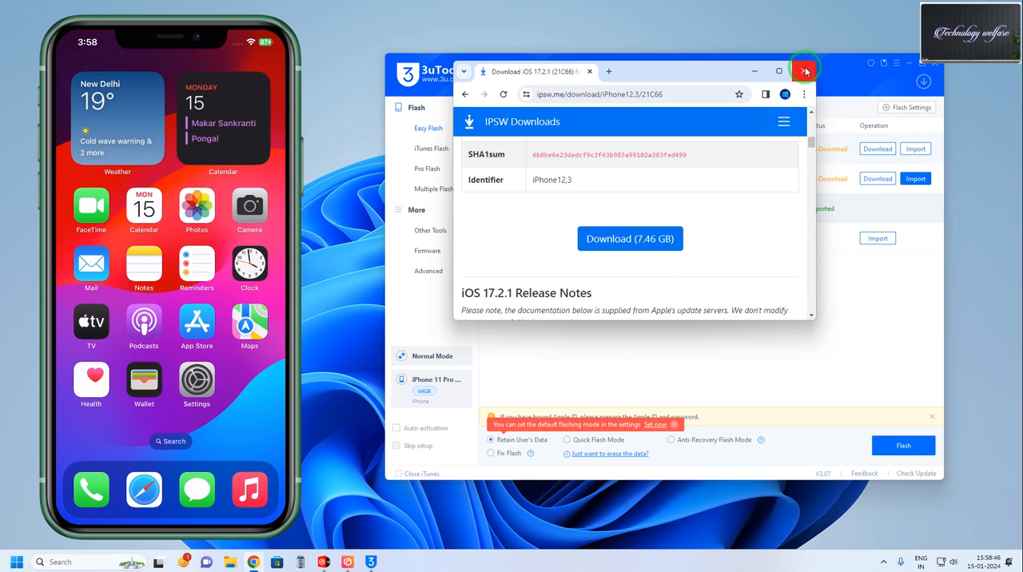
click(806, 70)
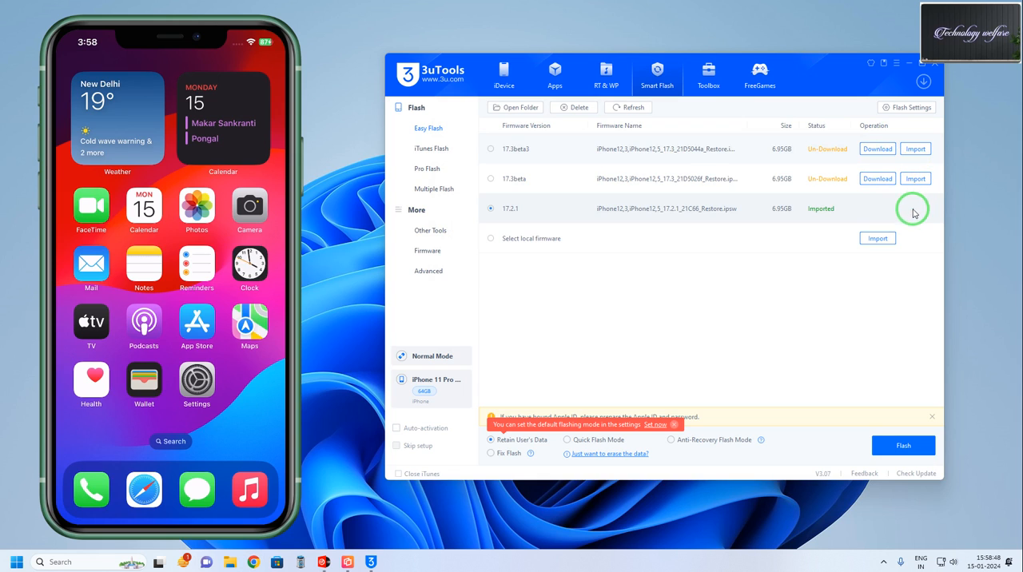
mouse_move(862, 216)
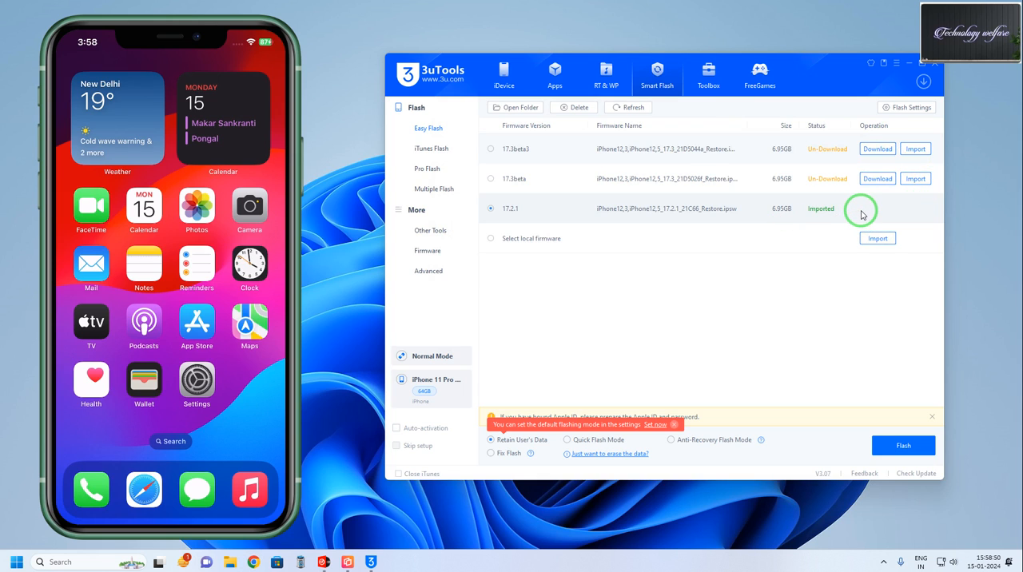
mouse_move(467, 450)
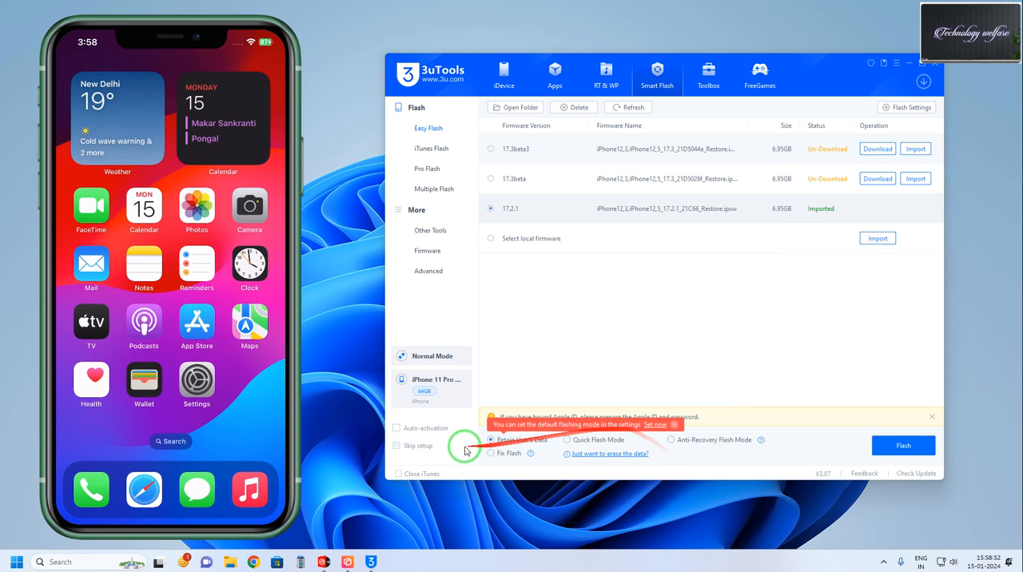
mouse_move(774, 409)
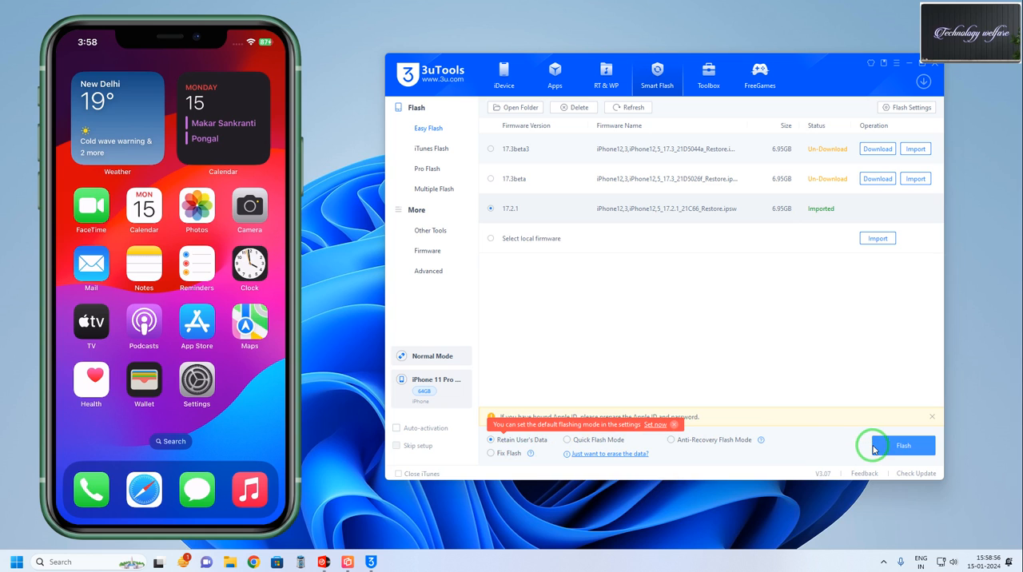
Flash the imported iOS 17.2.1 firmware with Retain User's Data, raising the Easy Flash reminder
click(903, 445)
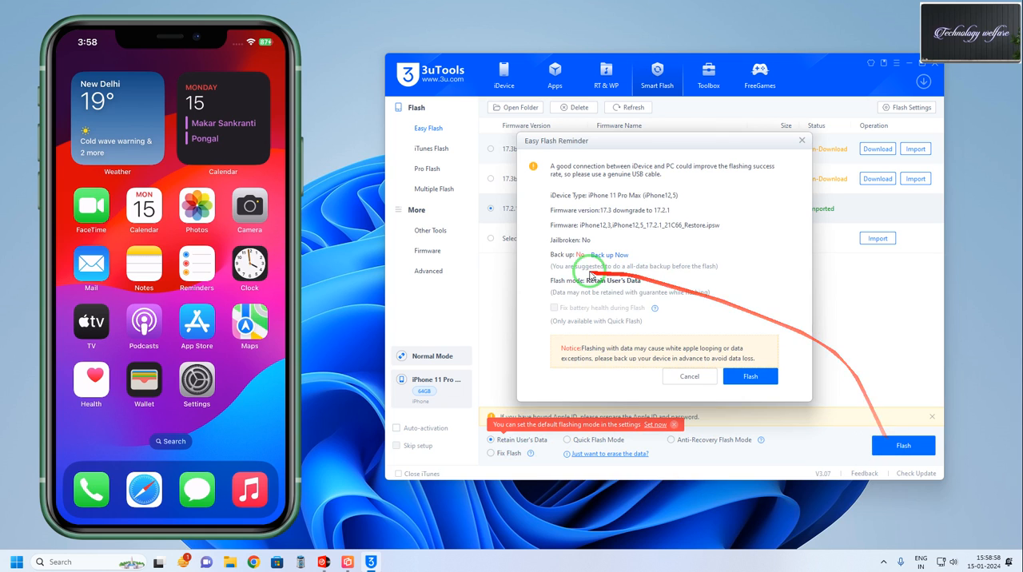
mouse_move(653, 264)
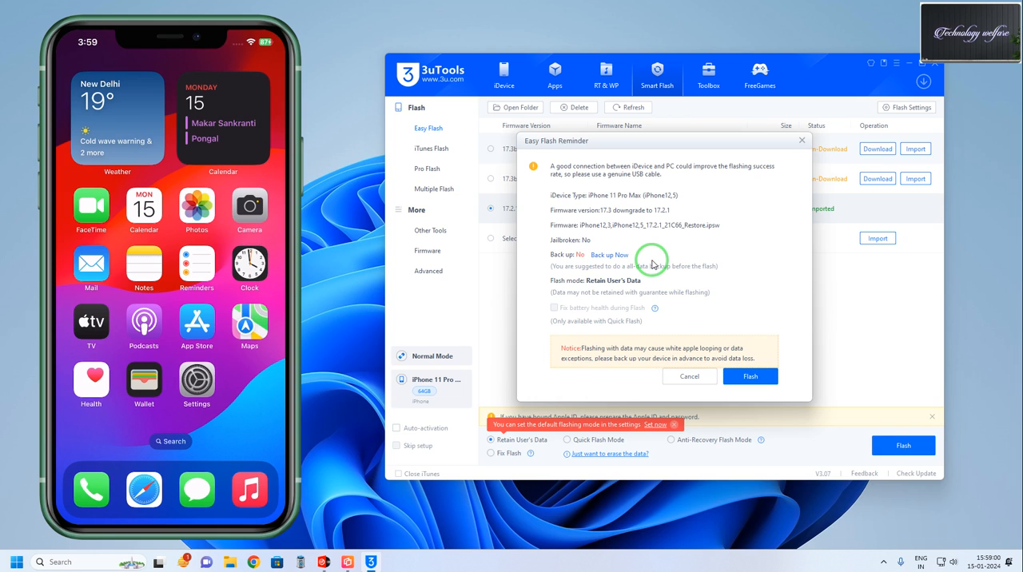
mouse_move(611, 262)
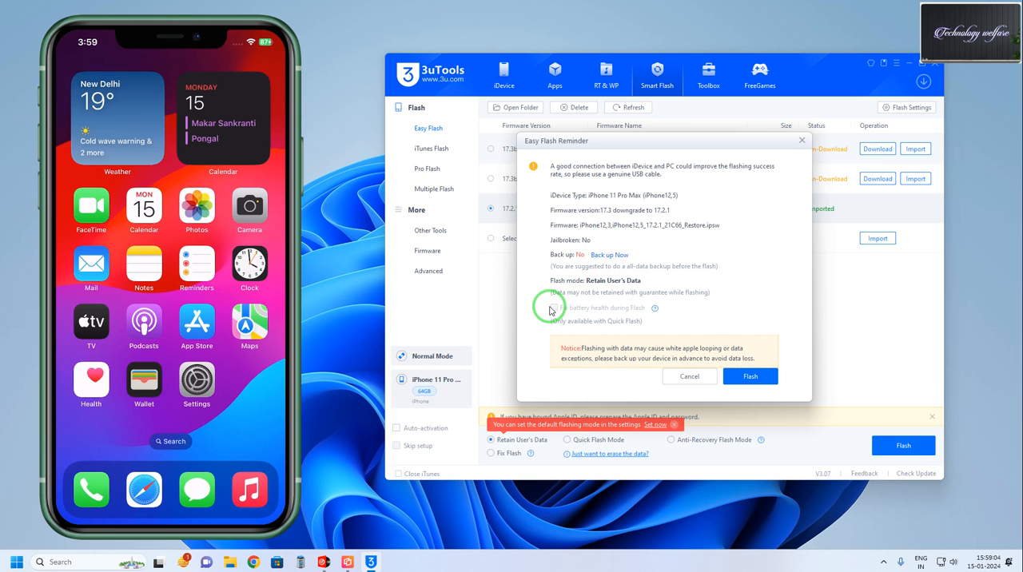
mouse_move(697, 303)
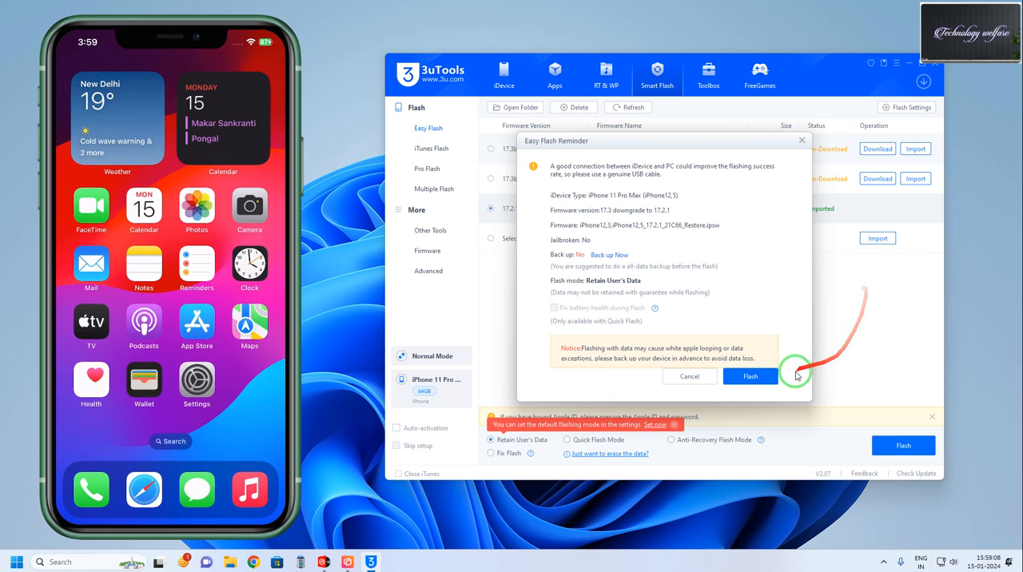
mouse_move(764, 364)
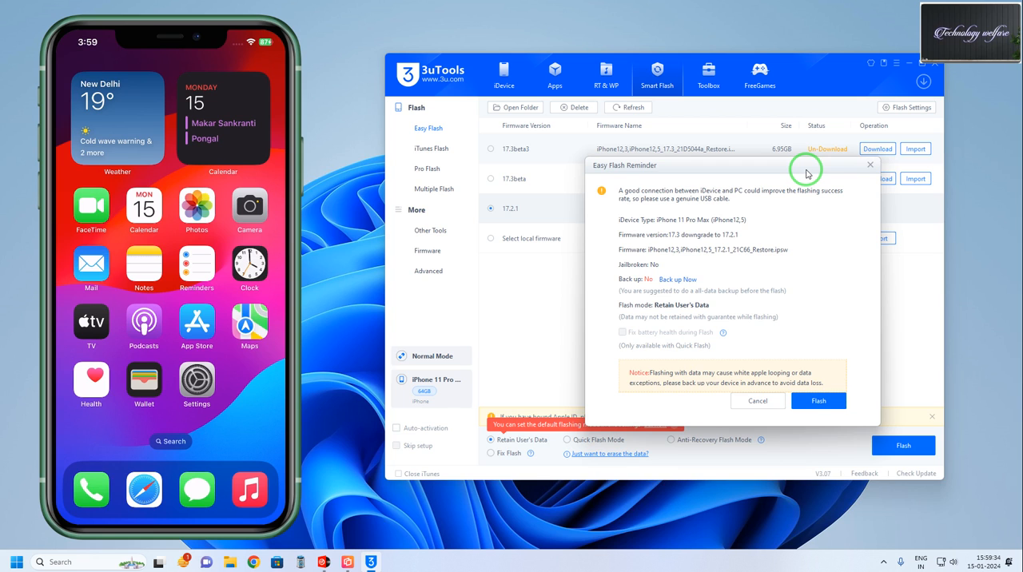
mouse_move(809, 165)
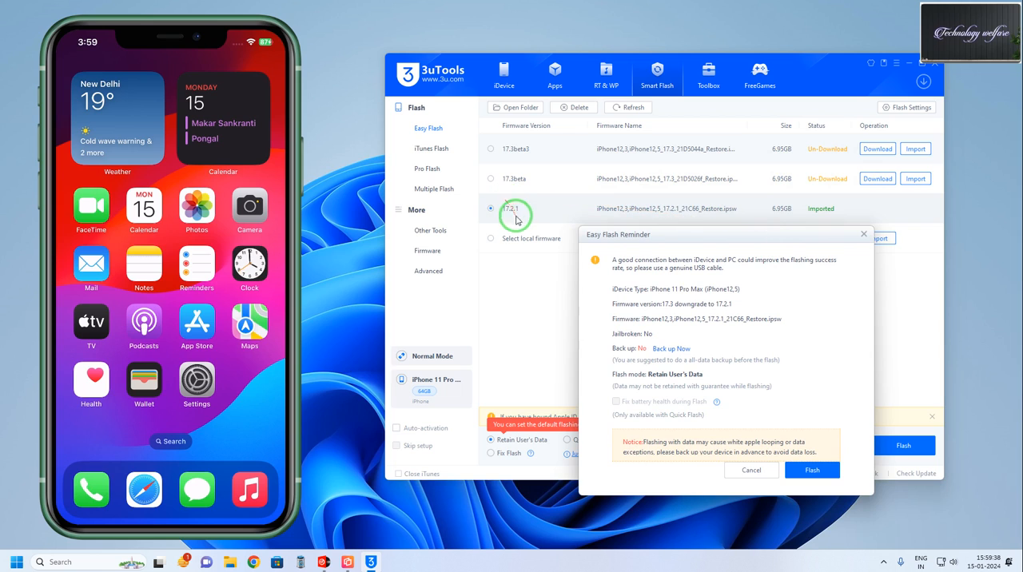
mouse_move(524, 211)
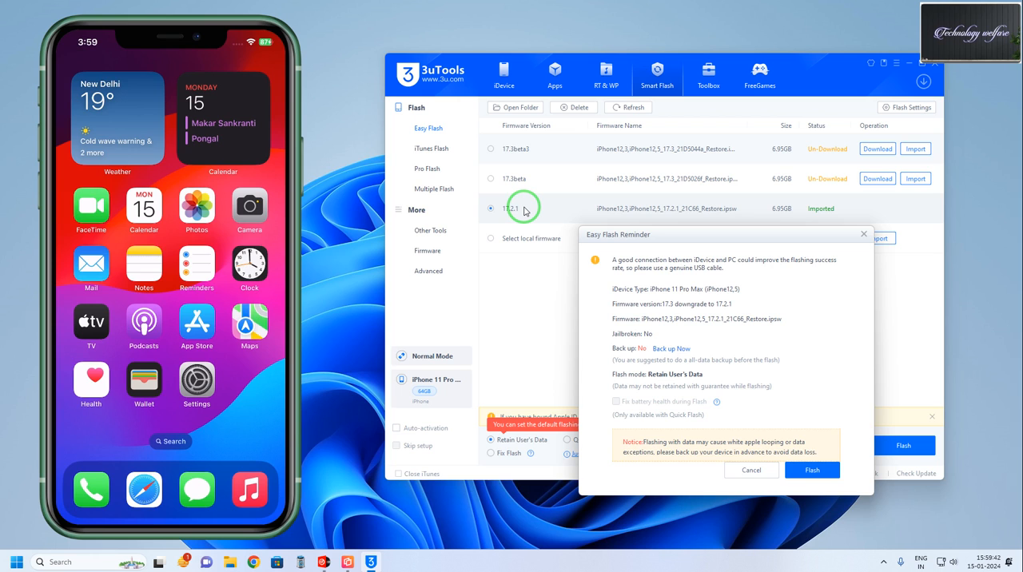
mouse_move(578, 216)
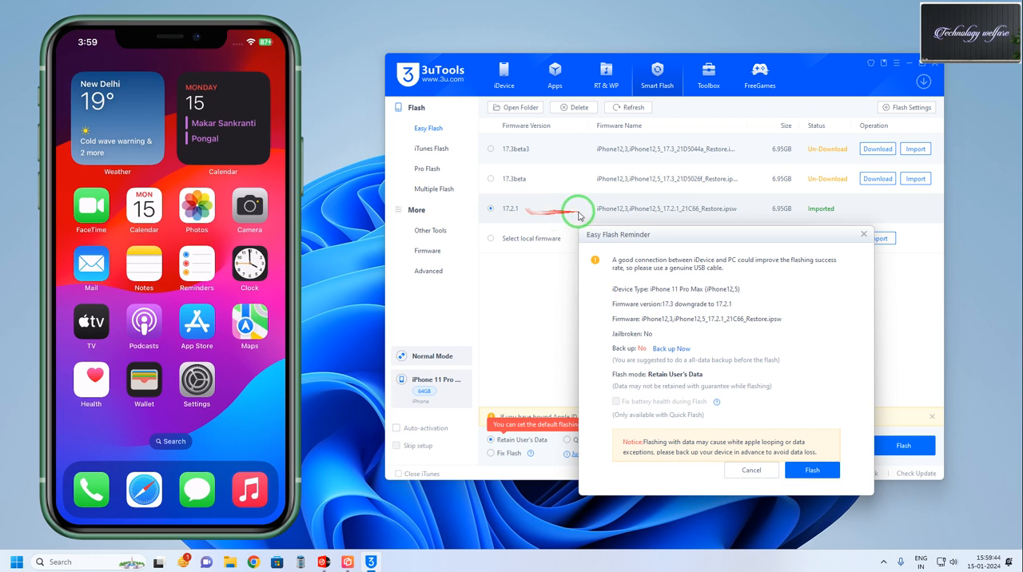
mouse_move(674, 243)
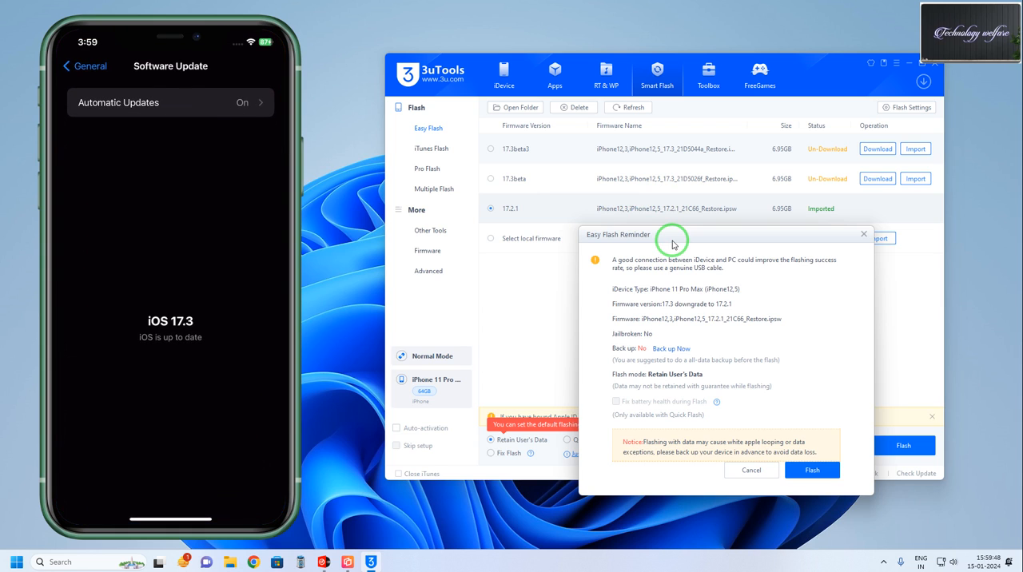
mouse_move(486, 211)
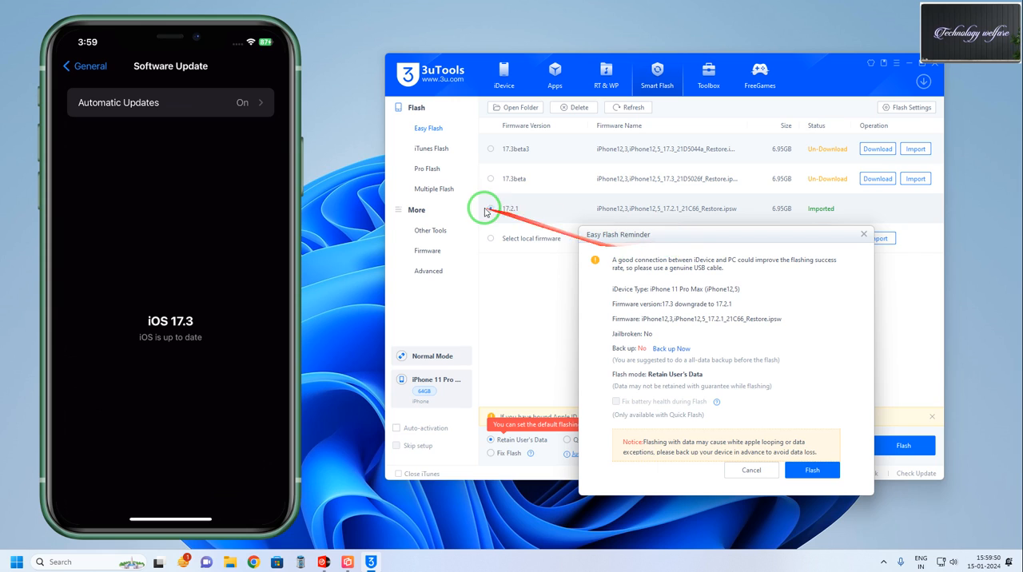
click(491, 208)
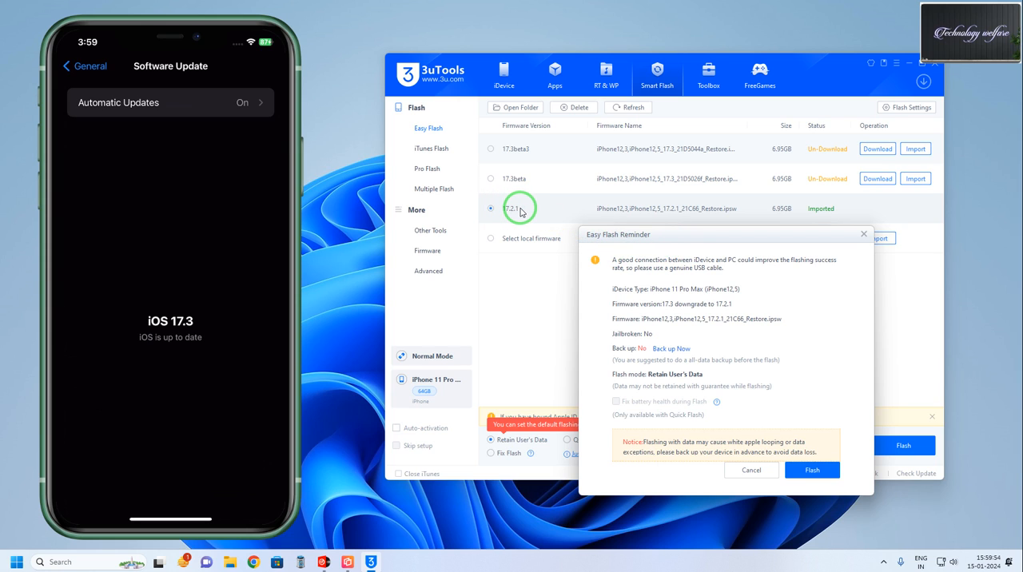
mouse_move(659, 144)
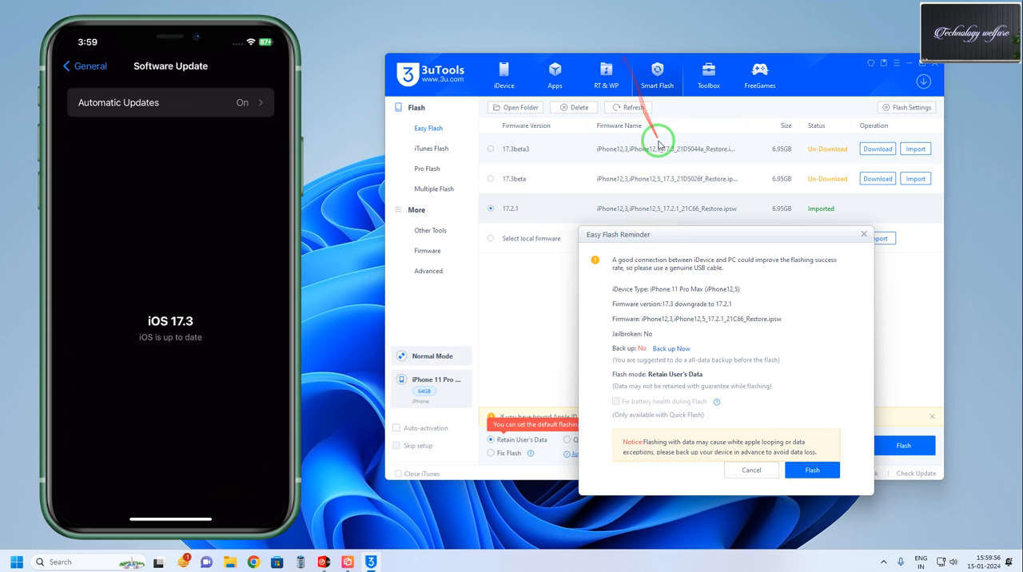
mouse_move(669, 128)
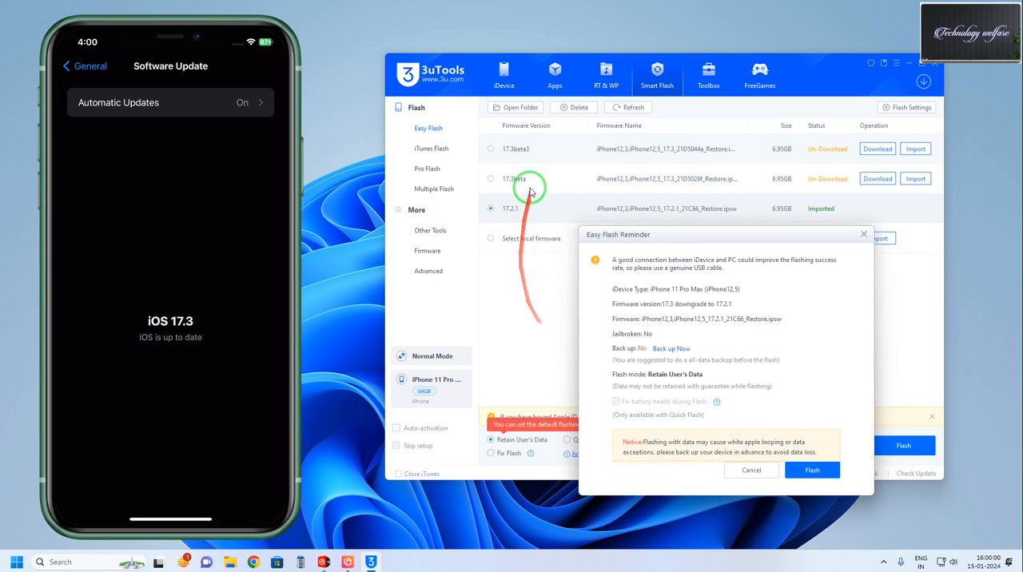
mouse_move(522, 300)
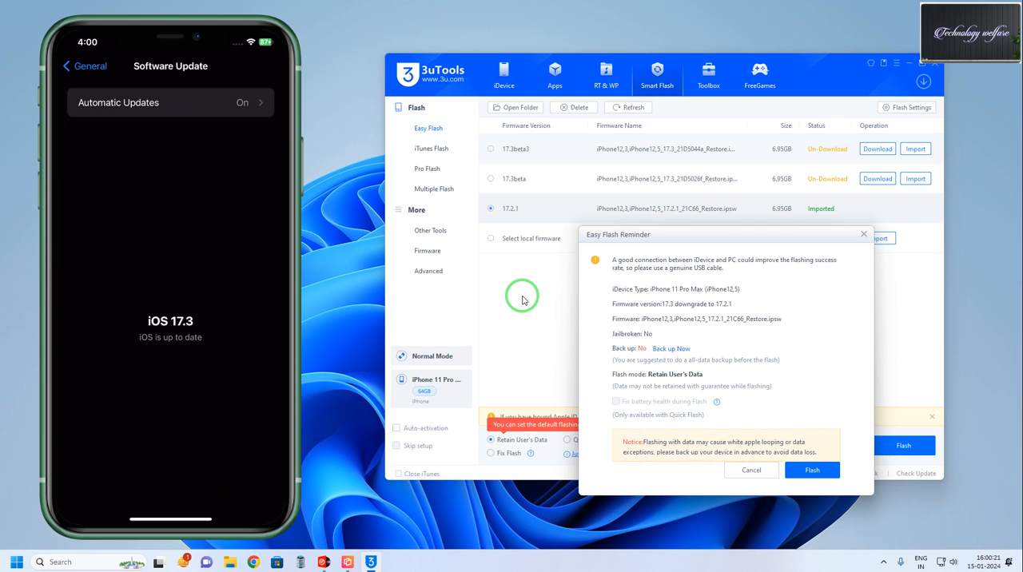
mouse_move(741, 242)
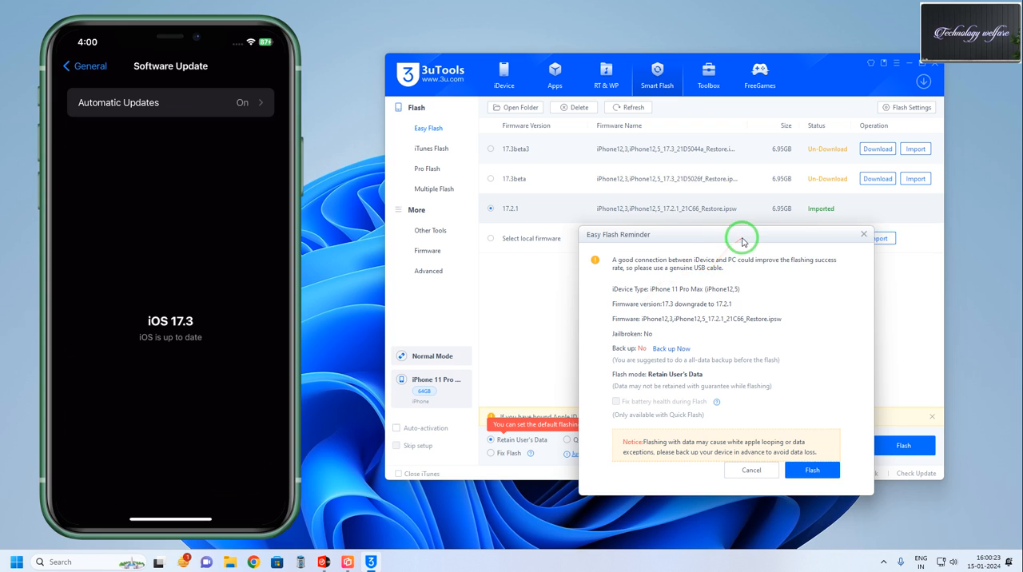